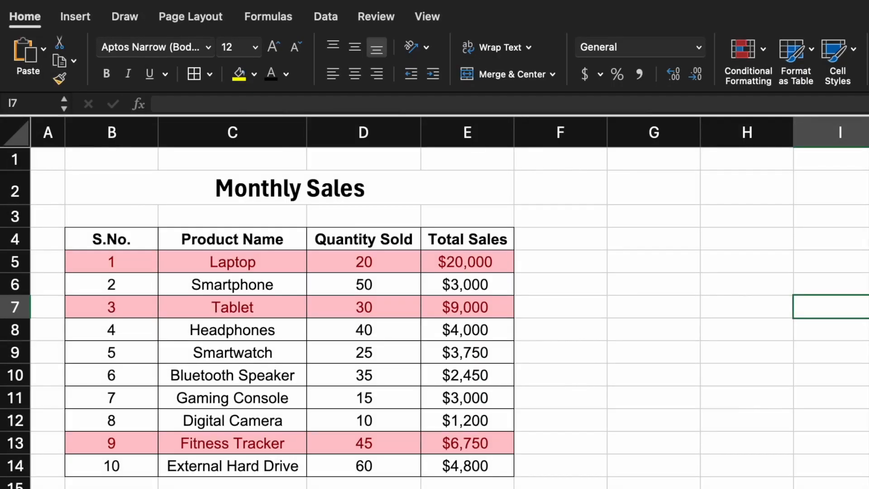
mouse_move(597, 412)
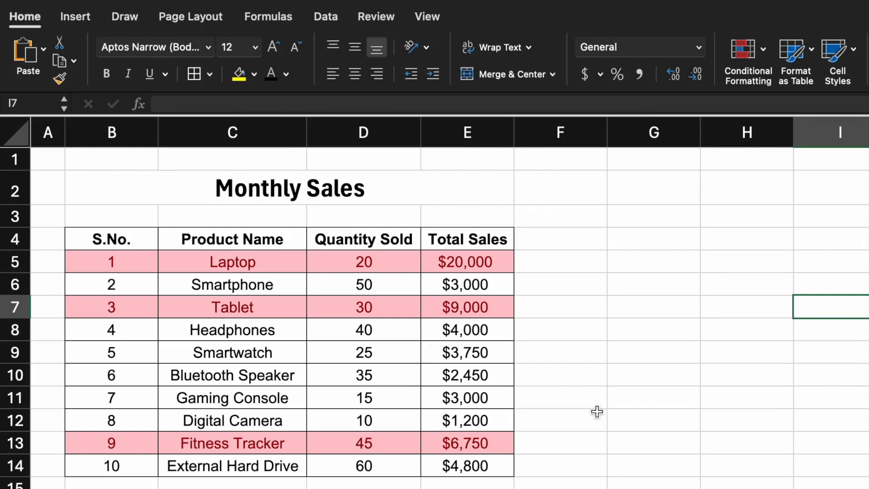
mouse_move(142, 307)
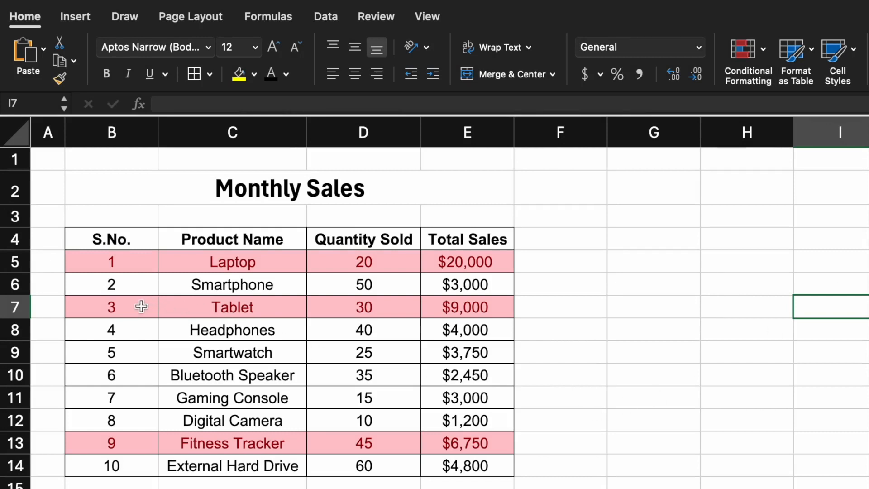
mouse_move(459, 311)
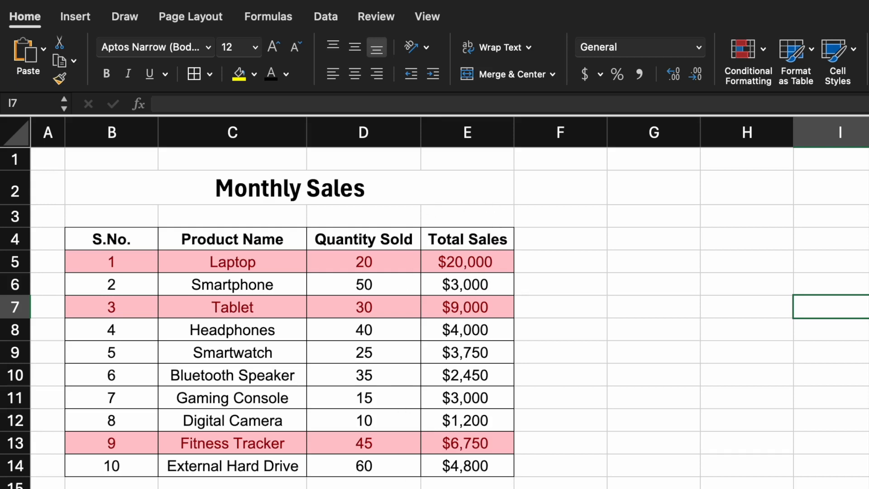
mouse_move(608, 421)
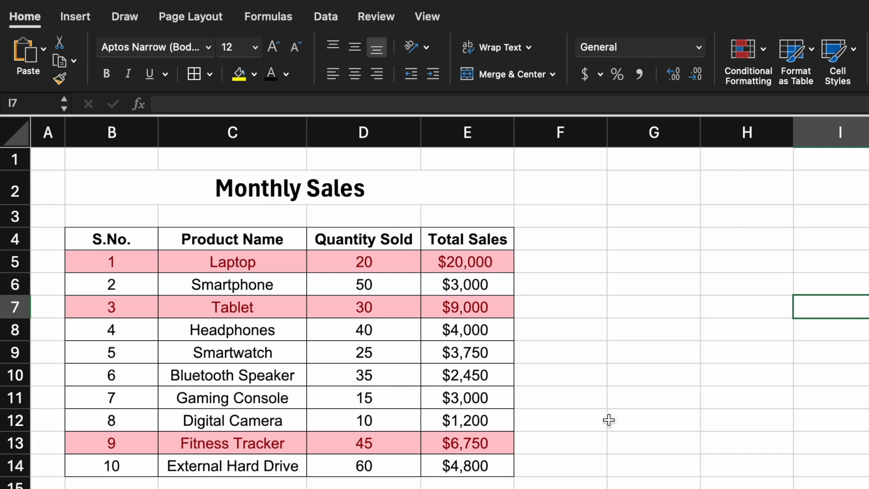
mouse_move(631, 408)
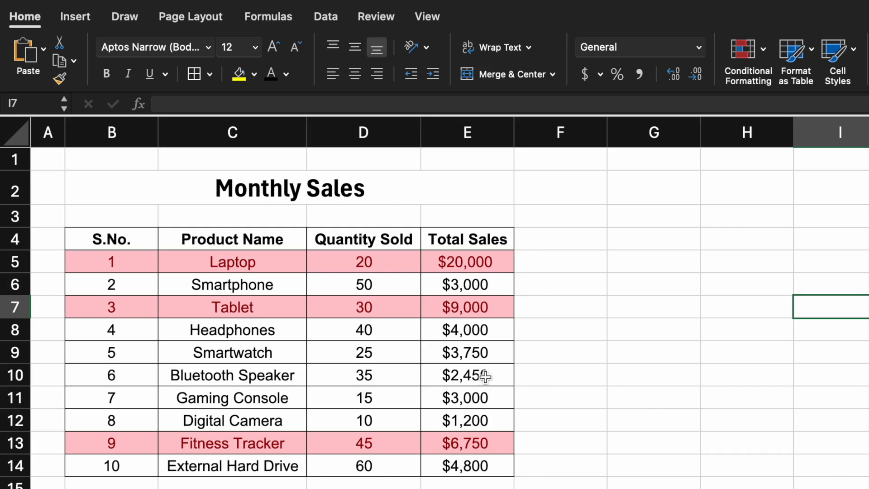
Step: Change the Bluetooth Speaker total in E10 to 6000 so its row turns light red
left_click(467, 375)
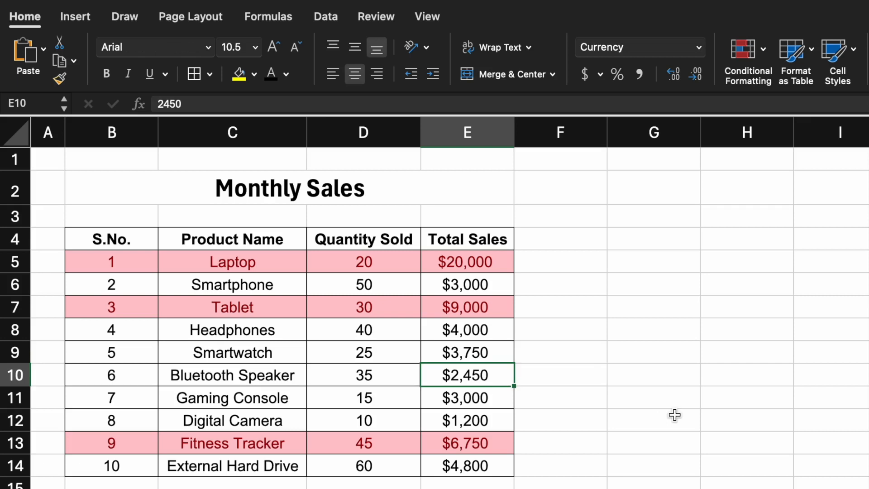
type("6000")
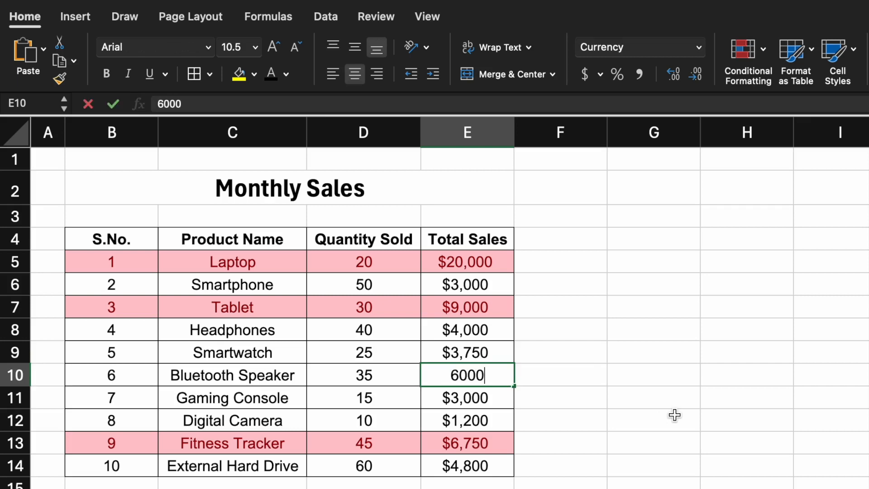
key("enter")
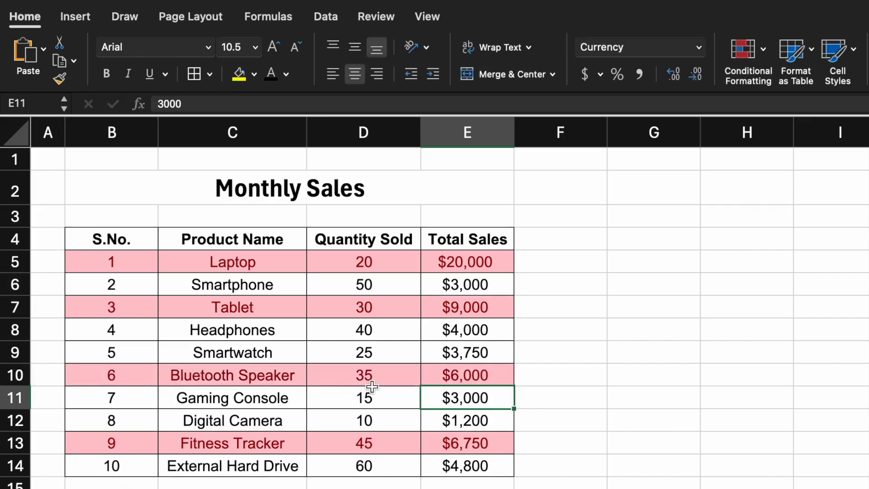
mouse_move(470, 386)
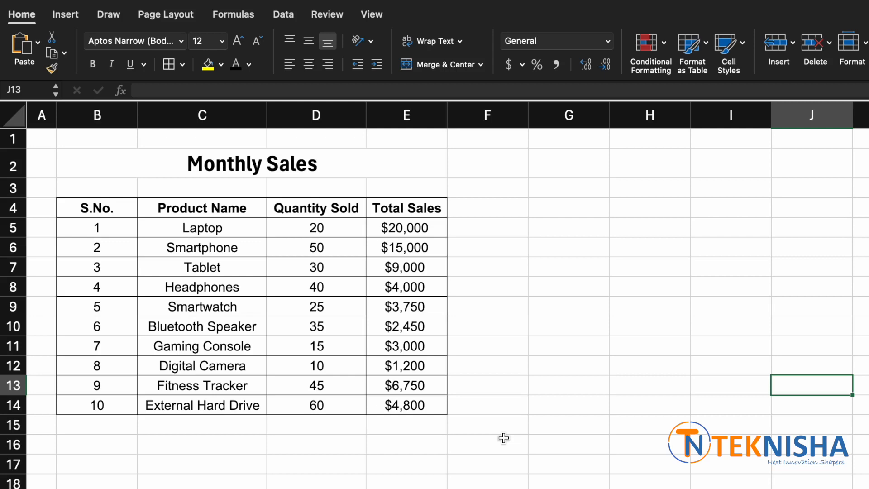
mouse_move(163, 238)
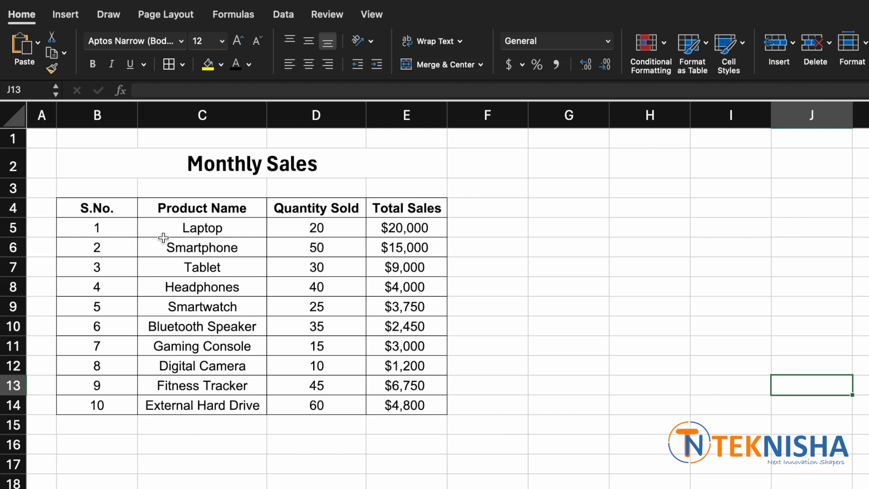
mouse_move(336, 226)
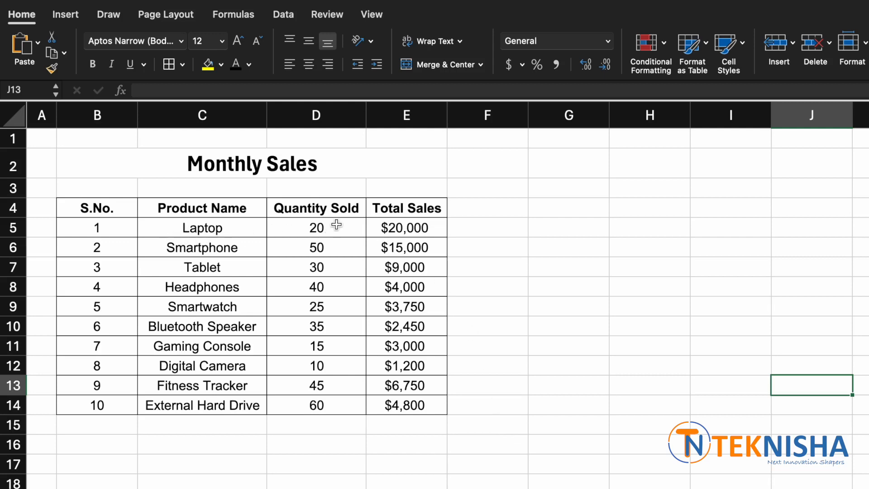
mouse_move(421, 225)
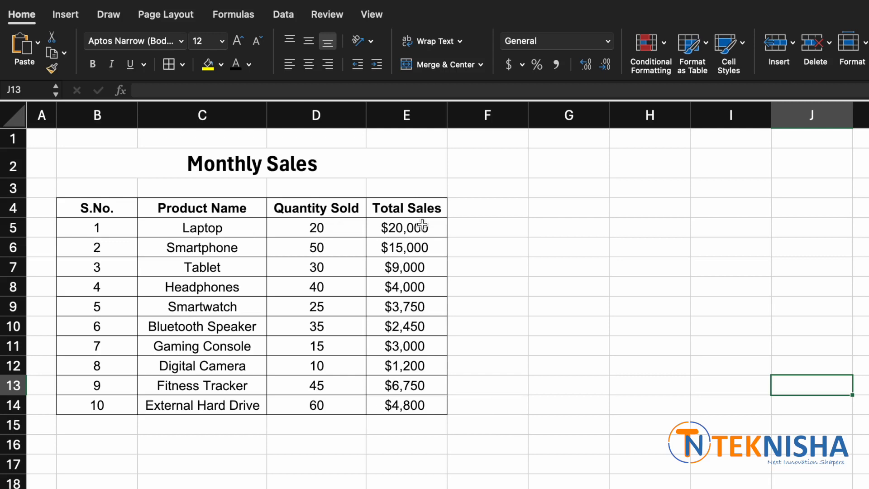
mouse_move(506, 318)
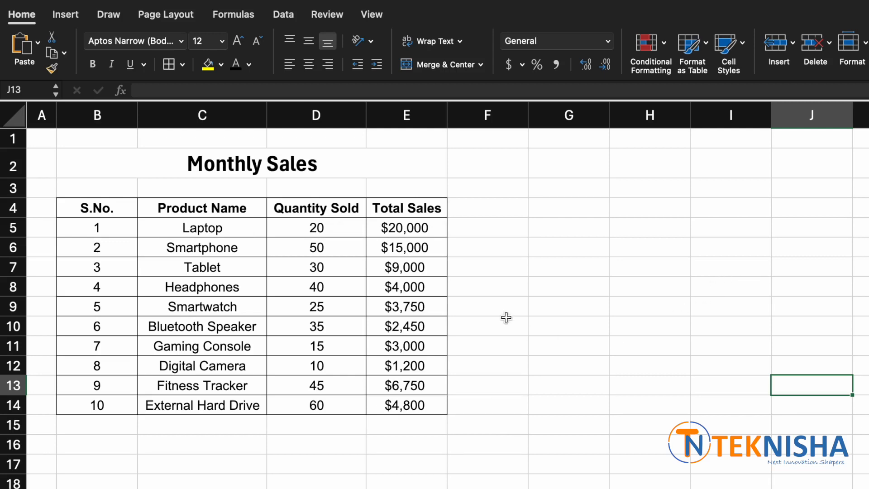
mouse_move(444, 446)
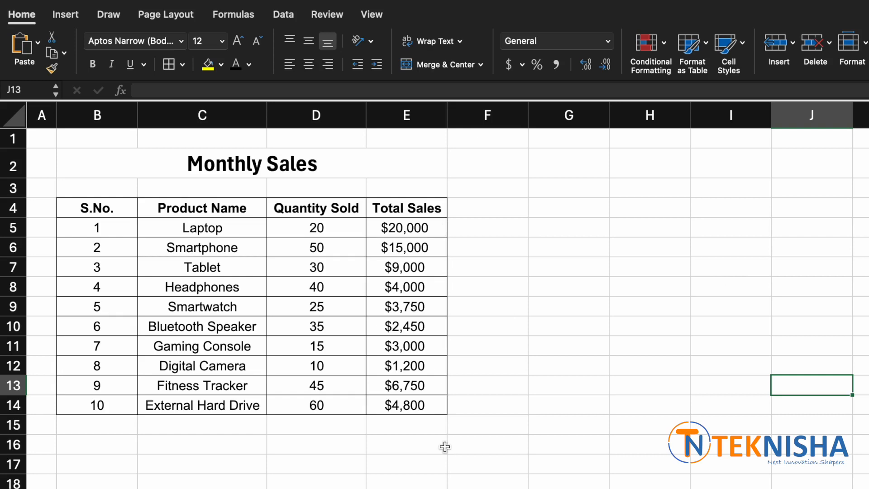
mouse_move(436, 237)
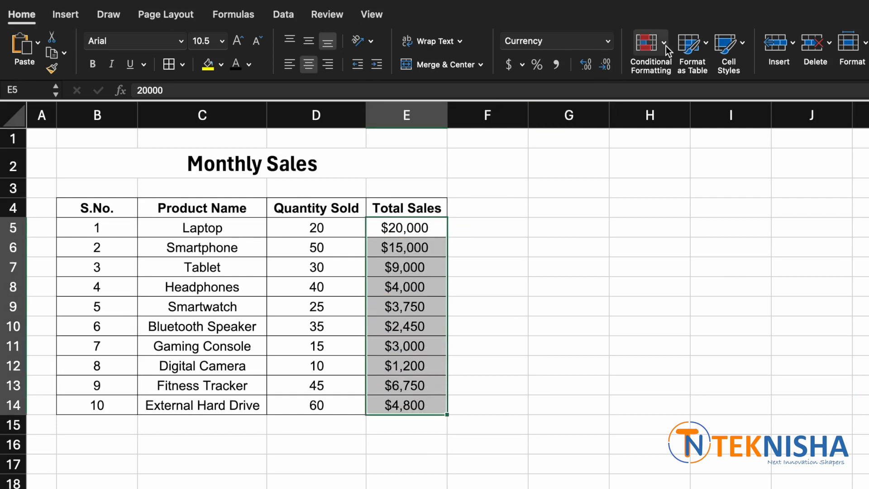
Step: Add a Greater Than 5000 rule with Light Red Fill and Dark Red Text to the Total Sales values
left_click(650, 49)
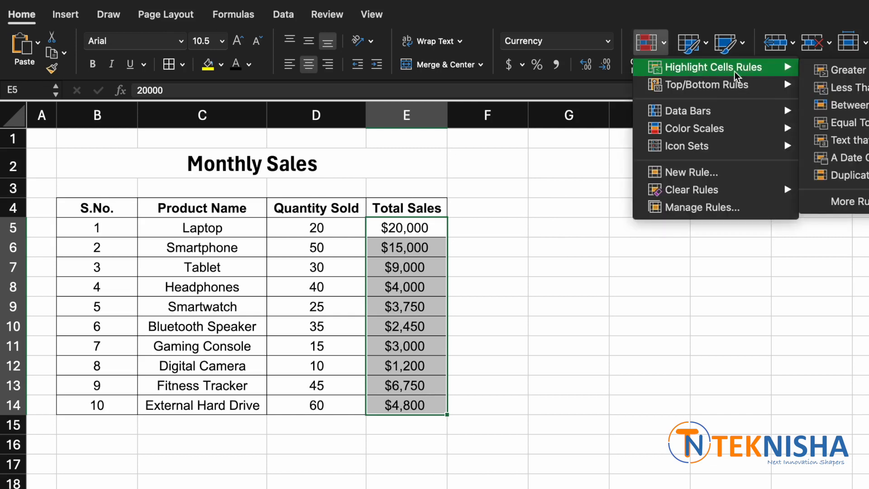
mouse_move(843, 71)
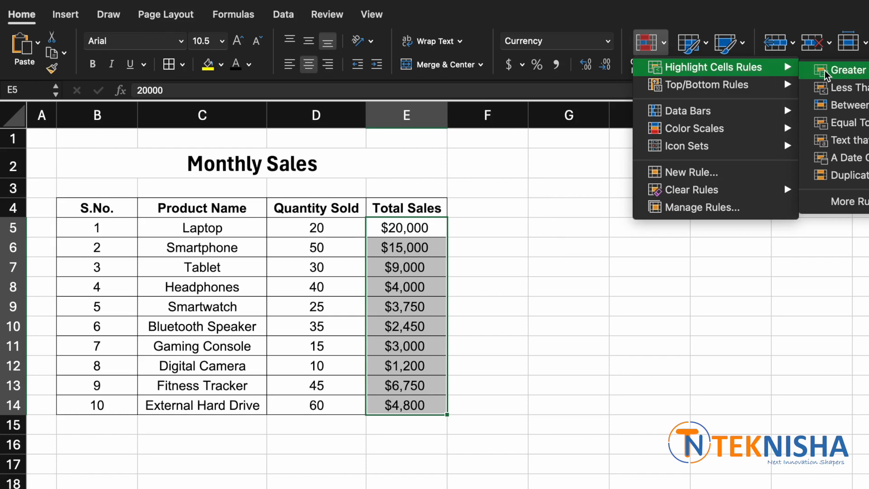
left_click(845, 71)
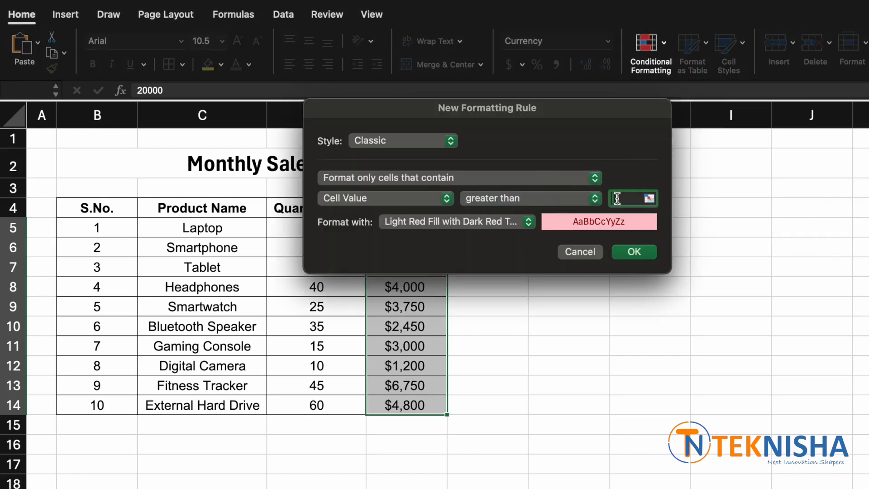
type("5000")
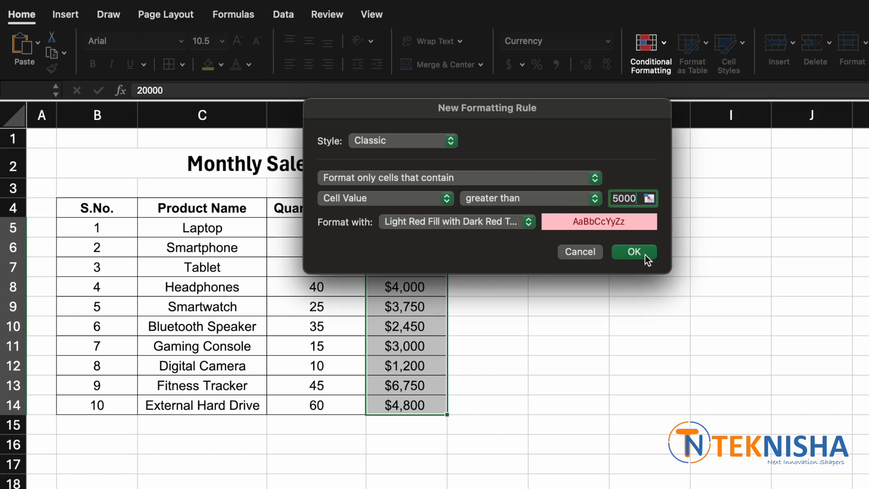
left_click(634, 252)
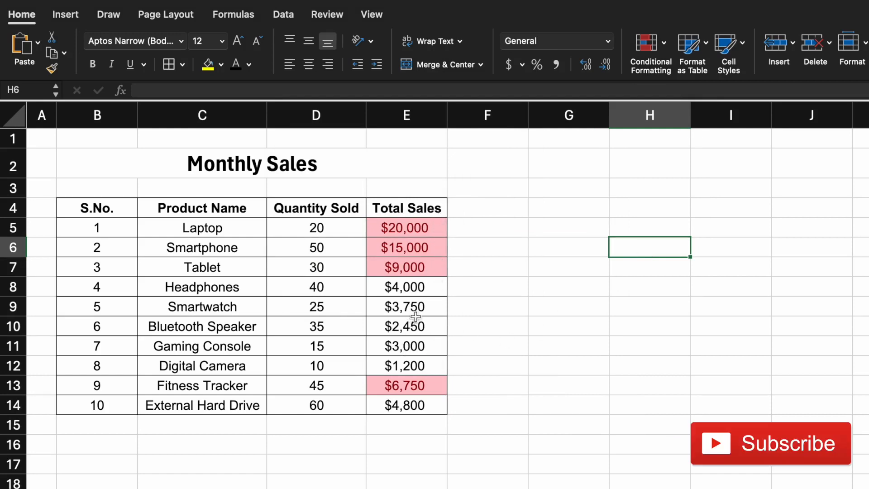
Step: Select the Smartwatch total in E9 to test the highlight rule with a new value
left_click(406, 306)
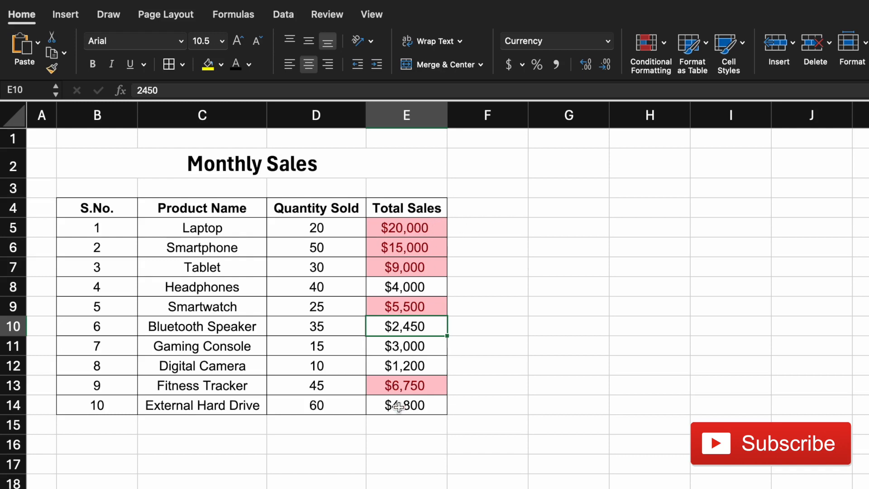
mouse_move(435, 315)
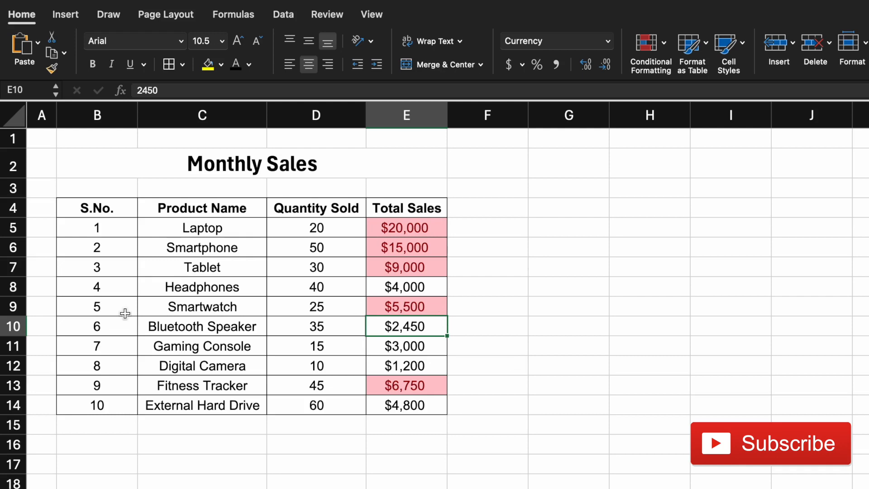
mouse_move(389, 228)
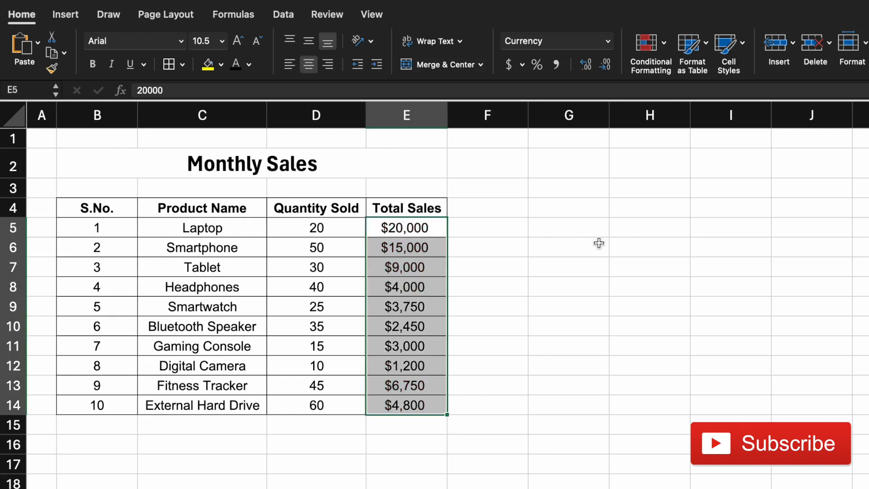
Step: Select the data rows and start a new Classic rule of type 'Use a formula to determine which cells to format'
left_click_drag(97, 227, 202, 287)
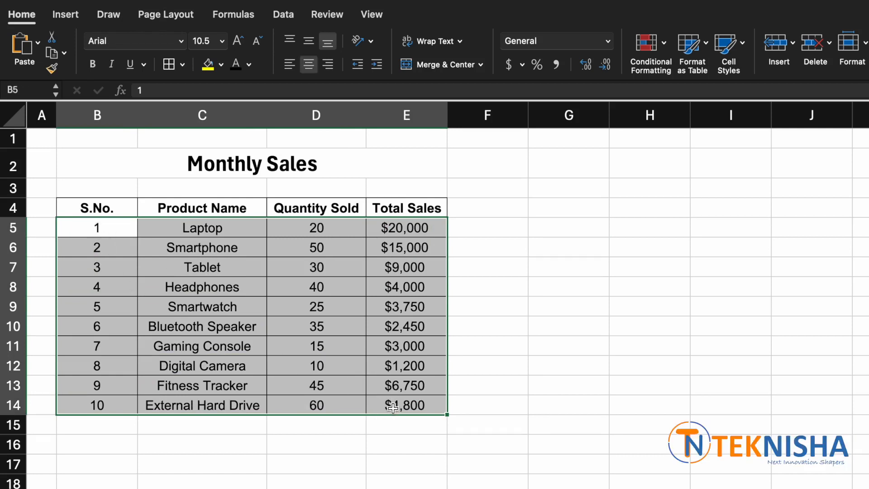
left_click(648, 50)
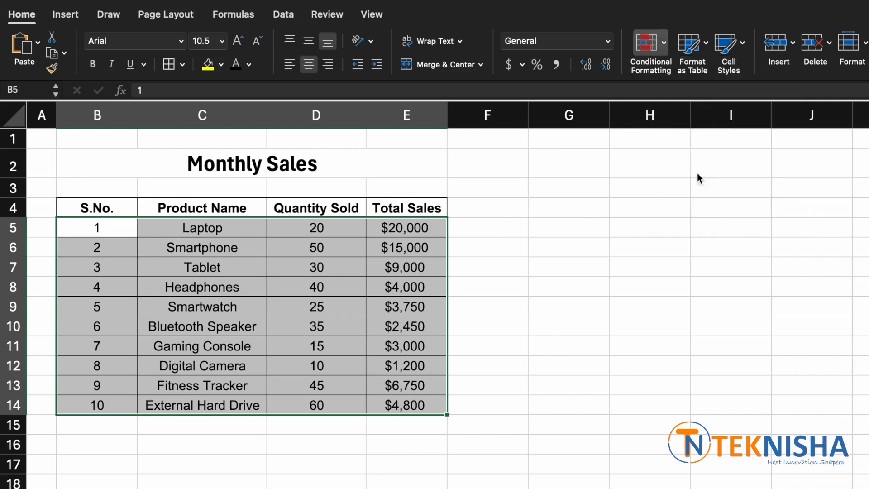
left_click(650, 52)
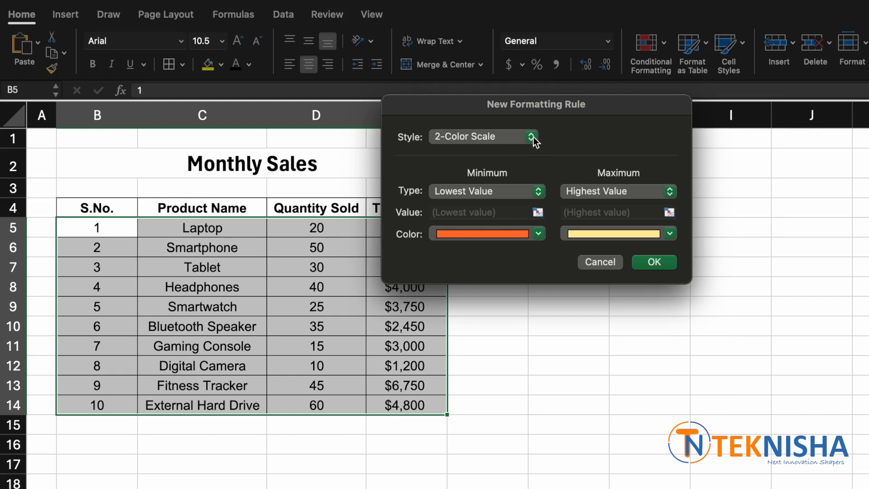
left_click(529, 136)
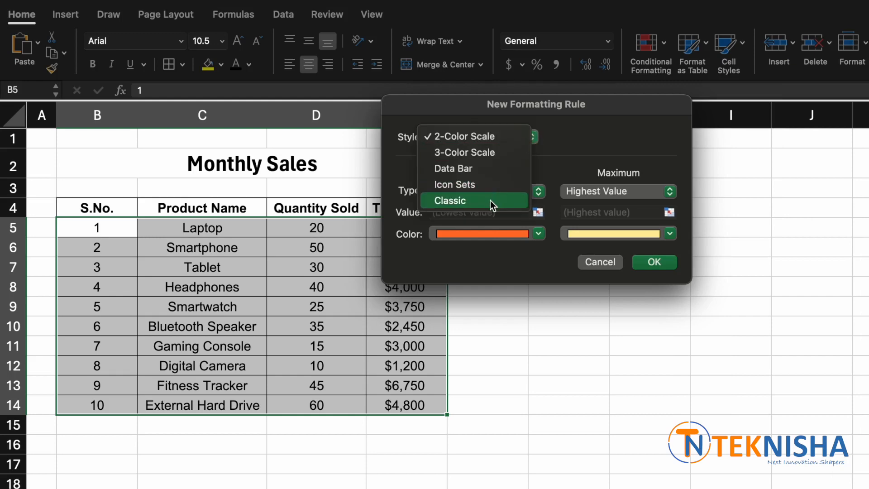
left_click(450, 200)
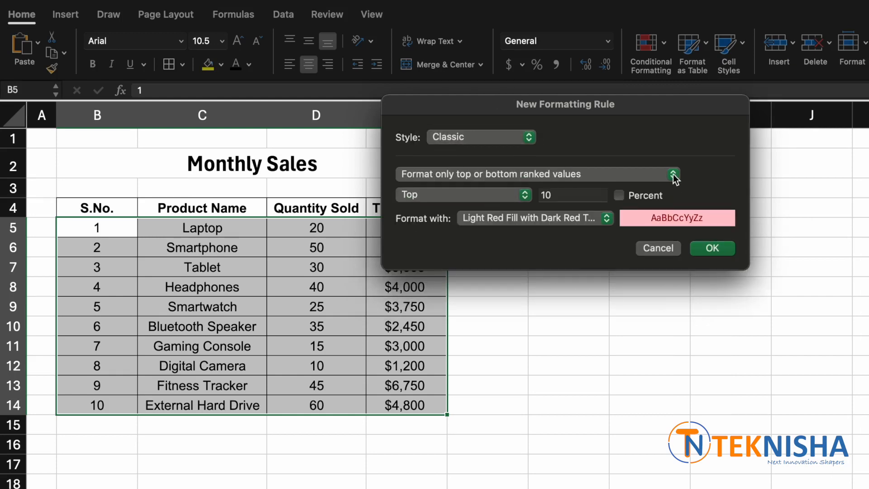
left_click(672, 174)
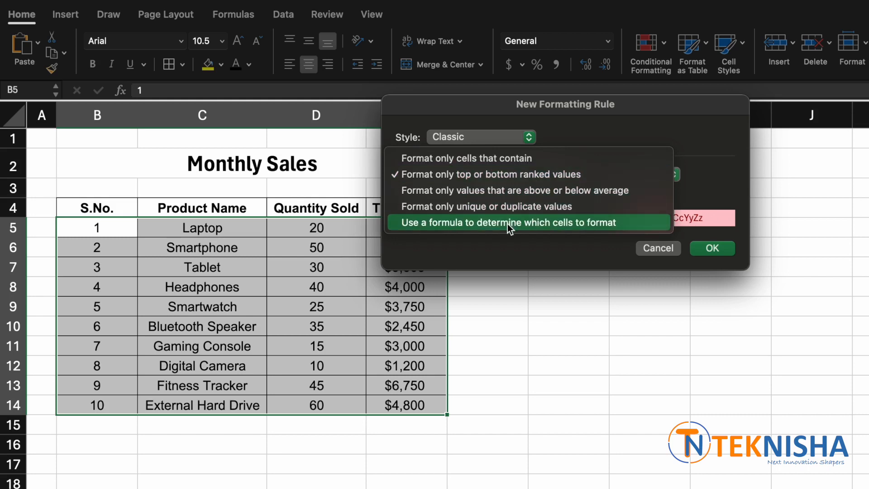
left_click(508, 223)
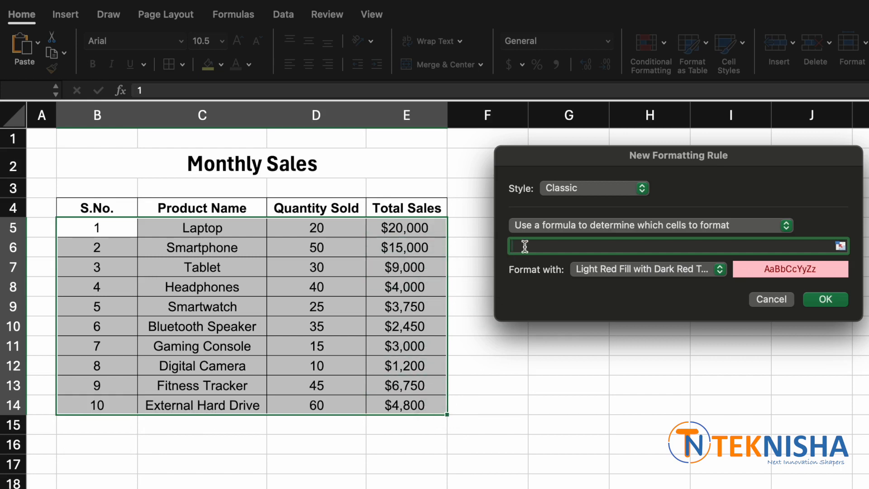
Step: Enter the rule formula =E5>5000 with Light Red Fill and confirm it
type("=")
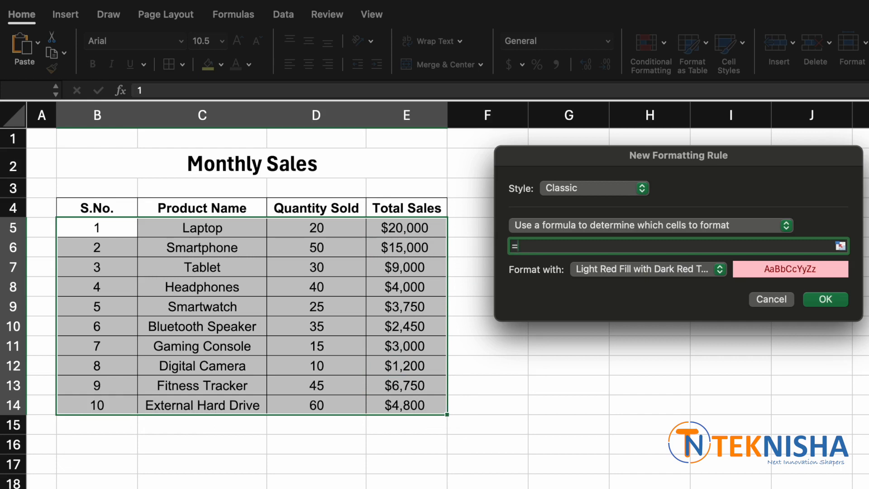
type("E")
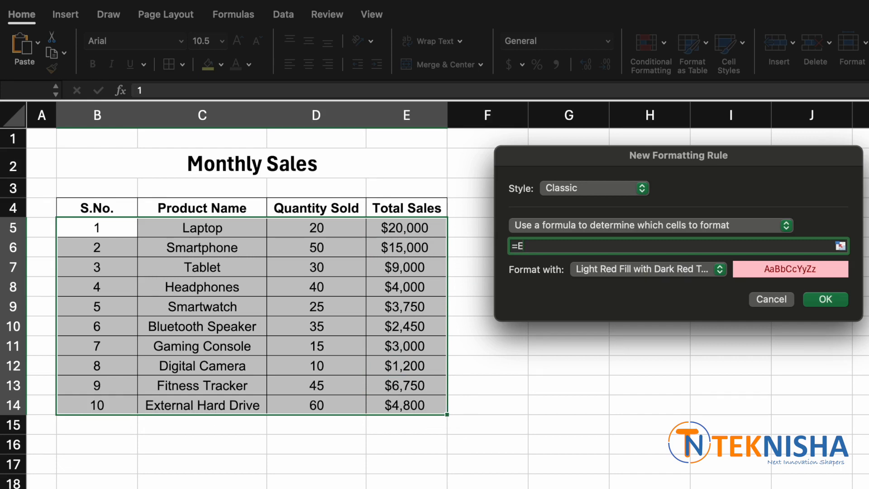
type("5")
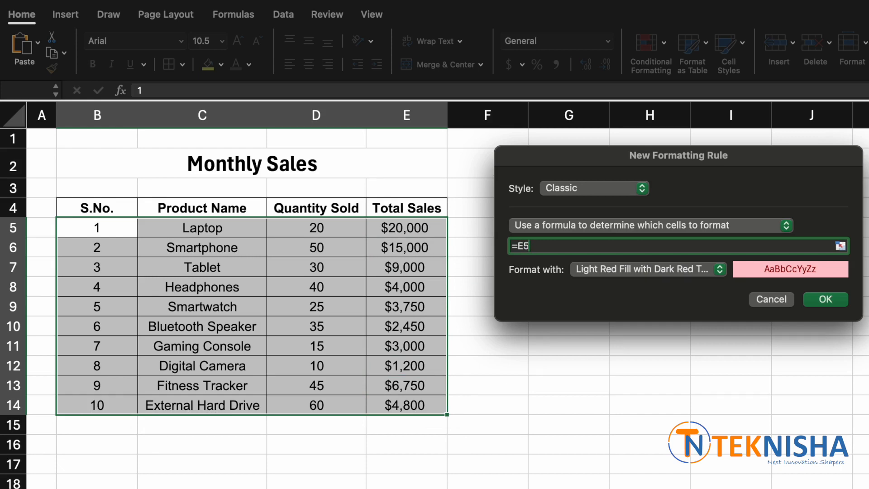
type(">5000")
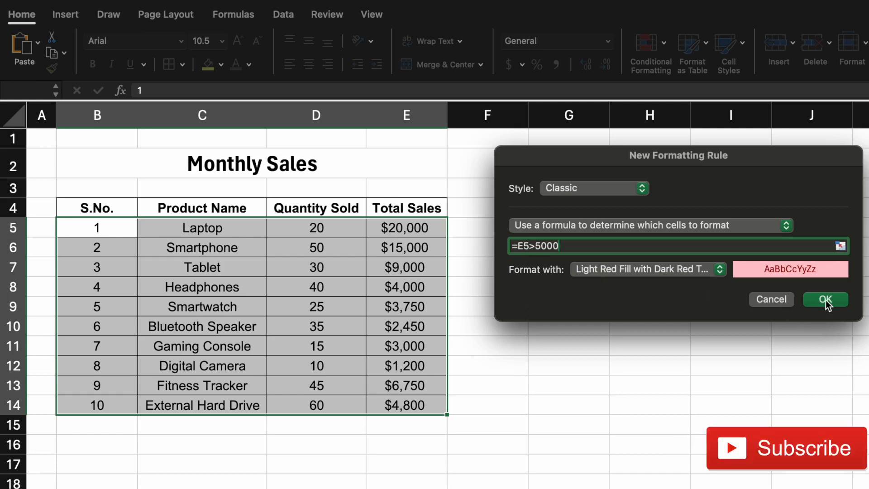
left_click(826, 298)
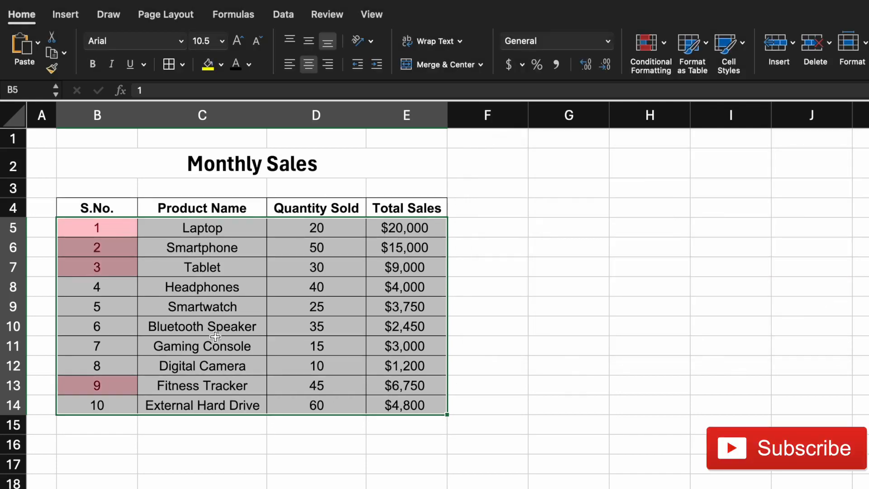
mouse_move(118, 276)
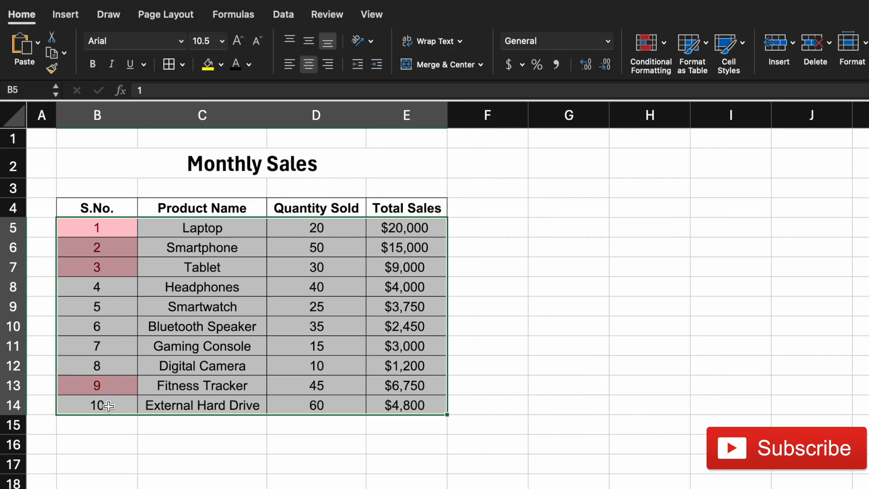
mouse_move(115, 228)
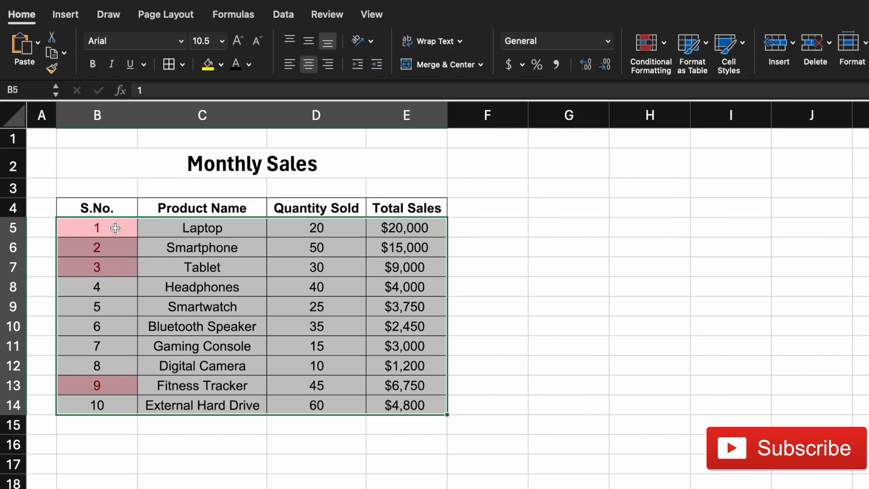
mouse_move(421, 239)
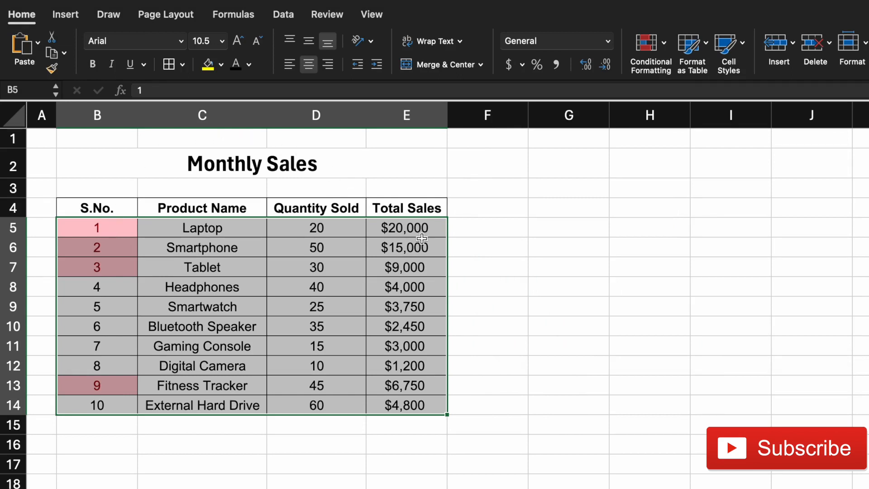
mouse_move(424, 229)
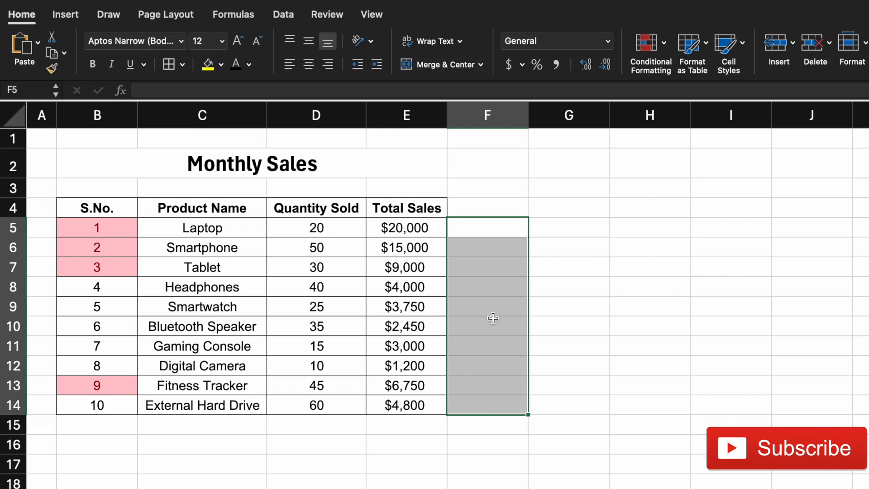
mouse_move(347, 226)
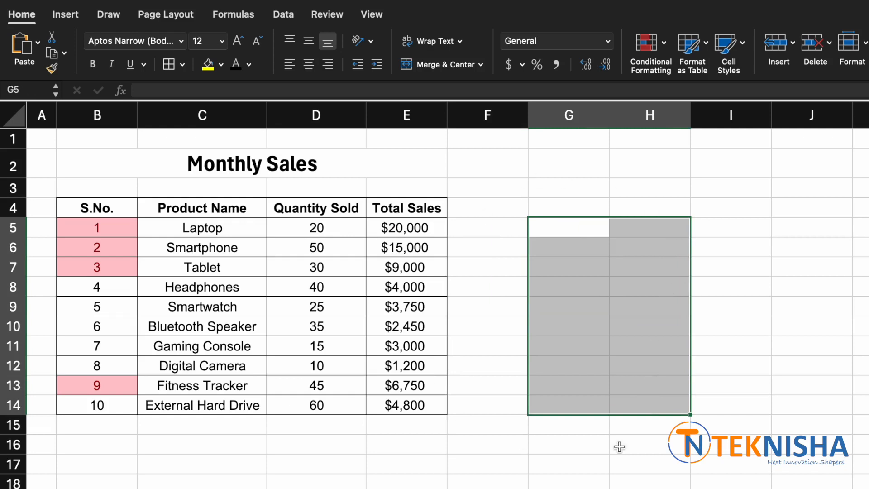
mouse_move(109, 220)
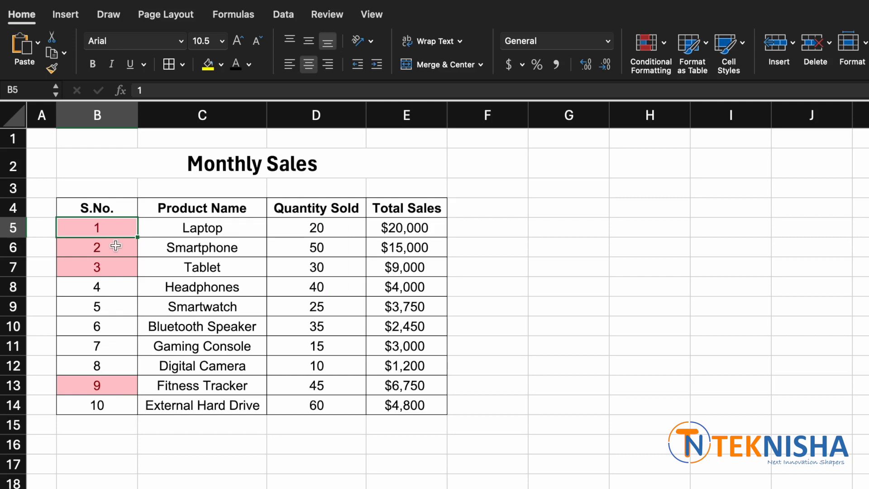
mouse_move(374, 227)
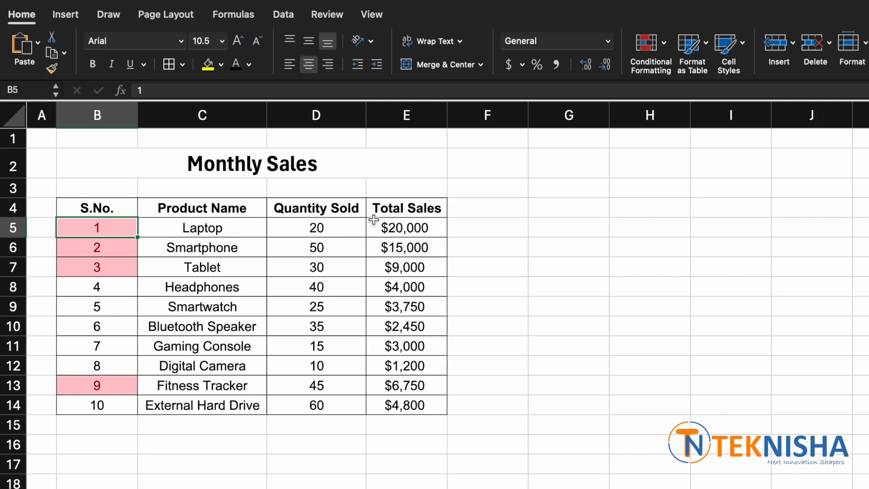
mouse_move(418, 397)
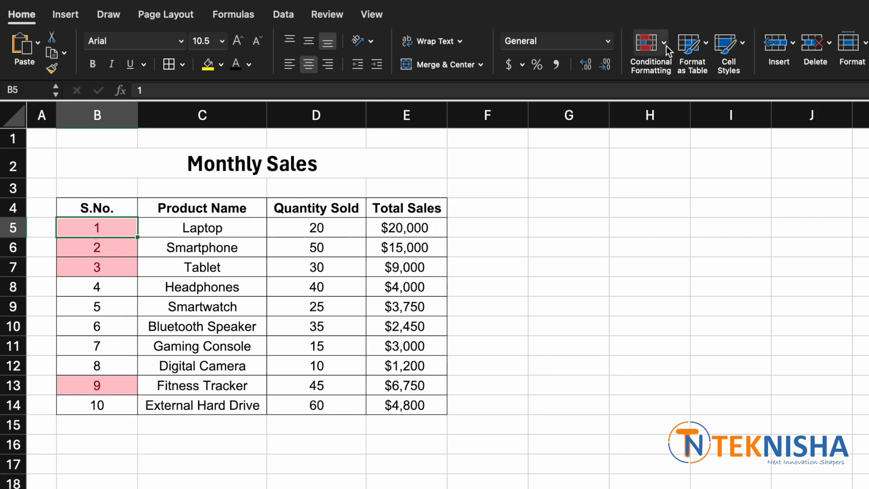
Step: Open Manage Rules and edit the existing formula rule to read =$E5>5000
left_click(650, 50)
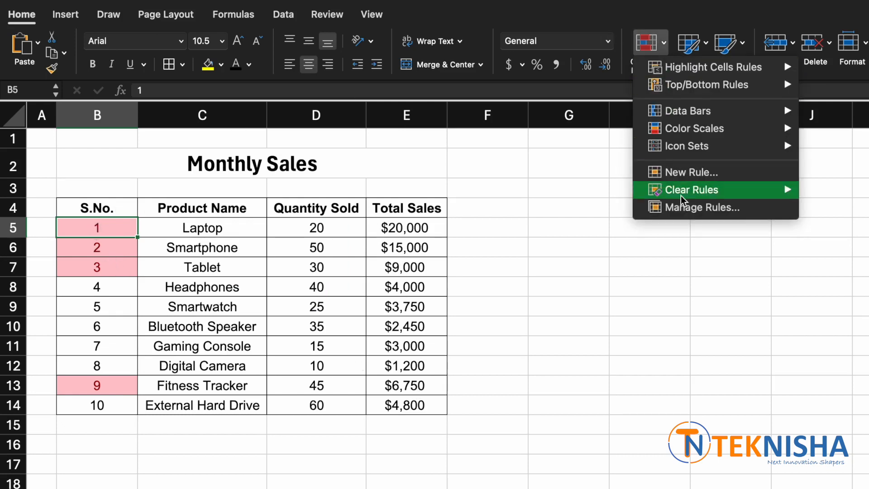
left_click(705, 207)
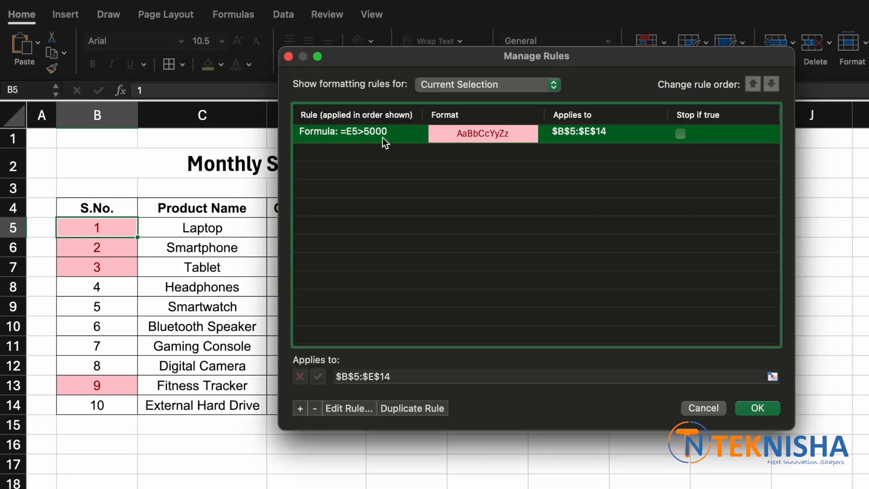
mouse_move(377, 141)
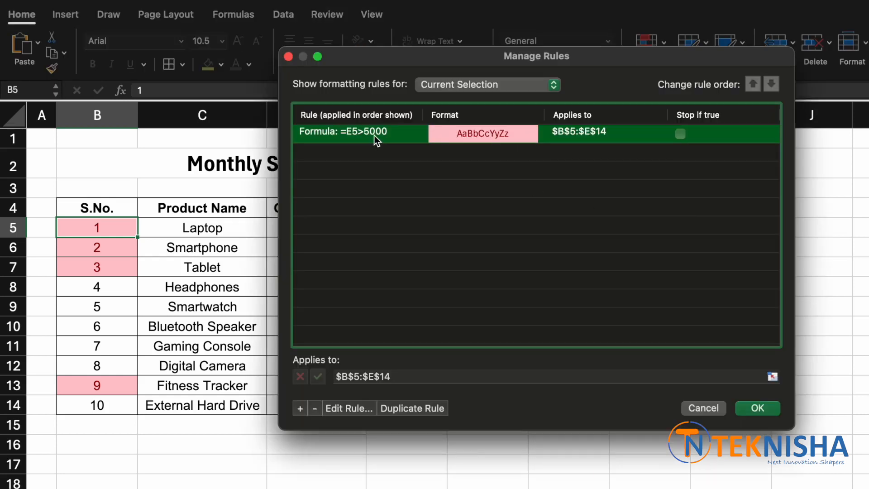
mouse_move(354, 418)
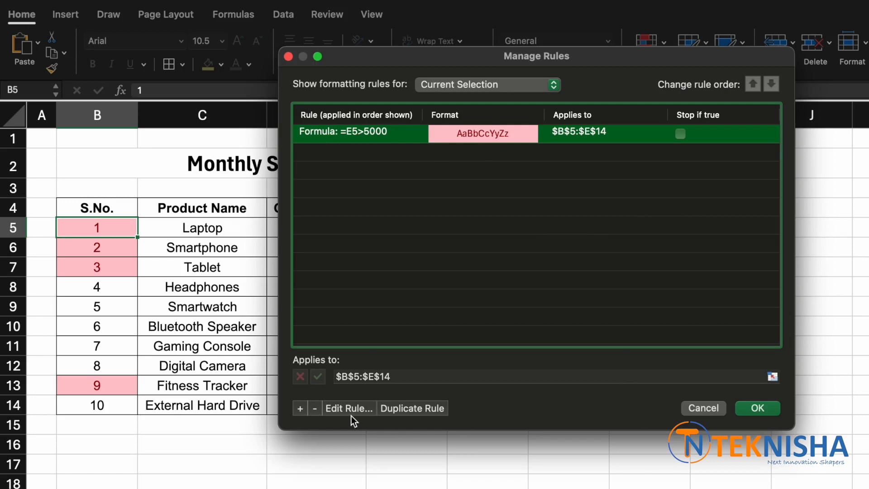
left_click(349, 408)
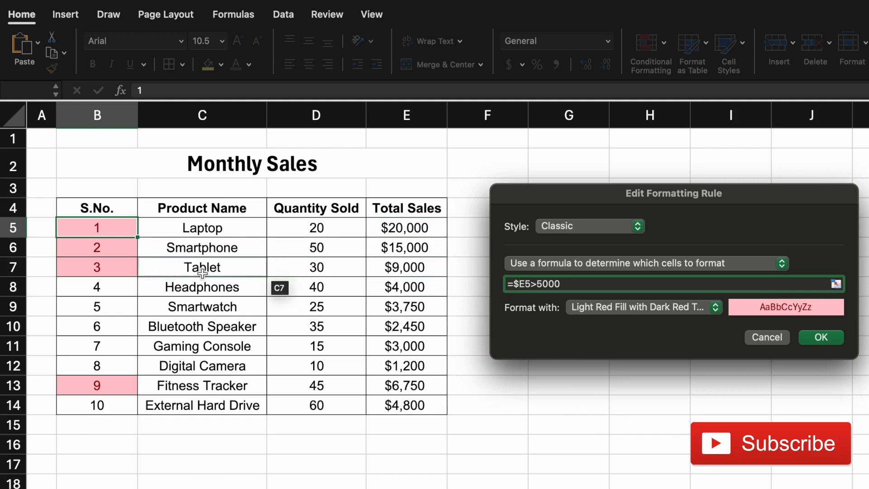
mouse_move(530, 308)
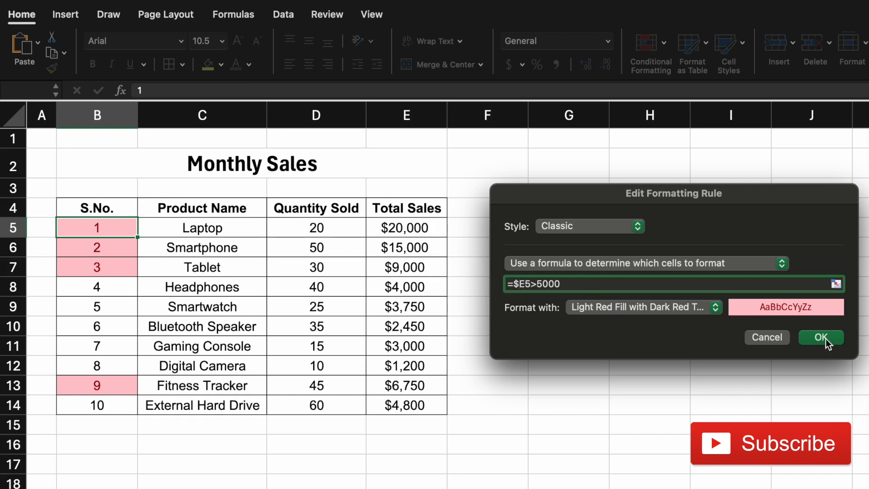
Step: Confirm the =$E5>5000 rule so entire high-sales rows turn light red
left_click(822, 336)
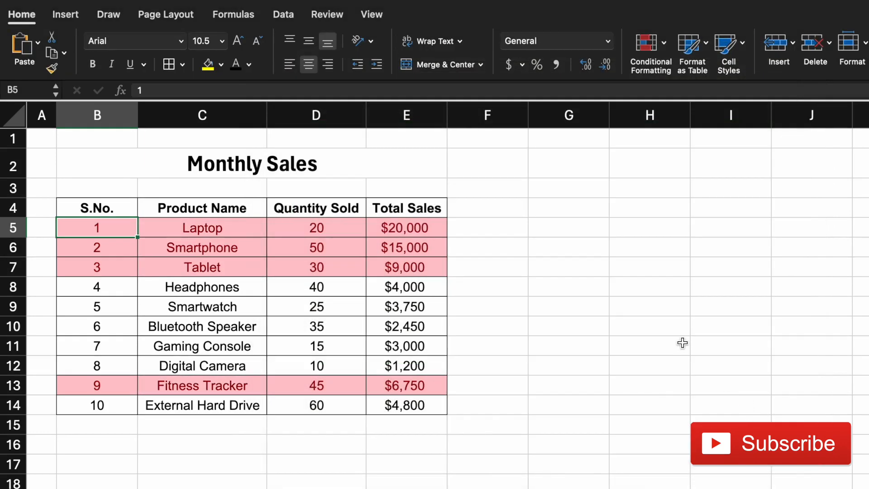
mouse_move(149, 229)
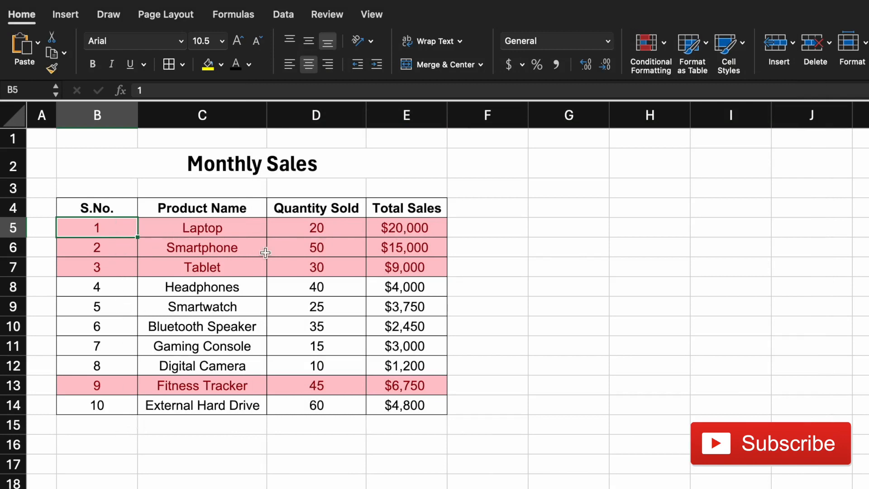
mouse_move(429, 252)
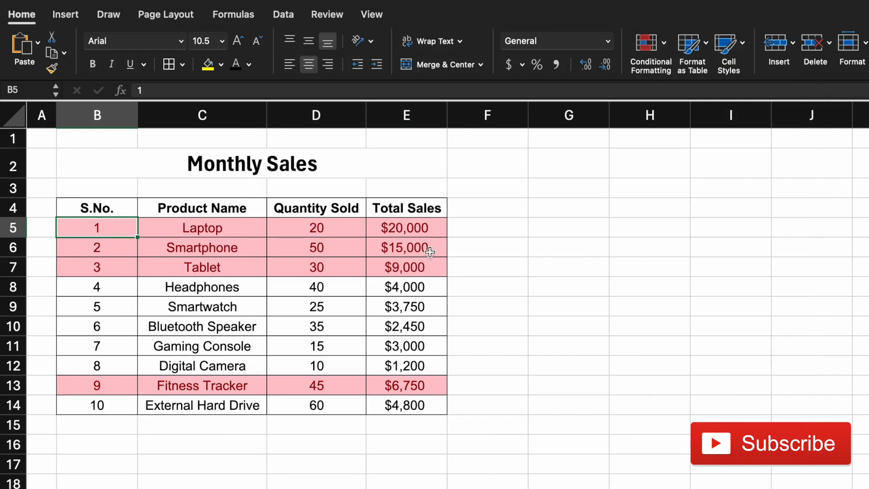
mouse_move(408, 242)
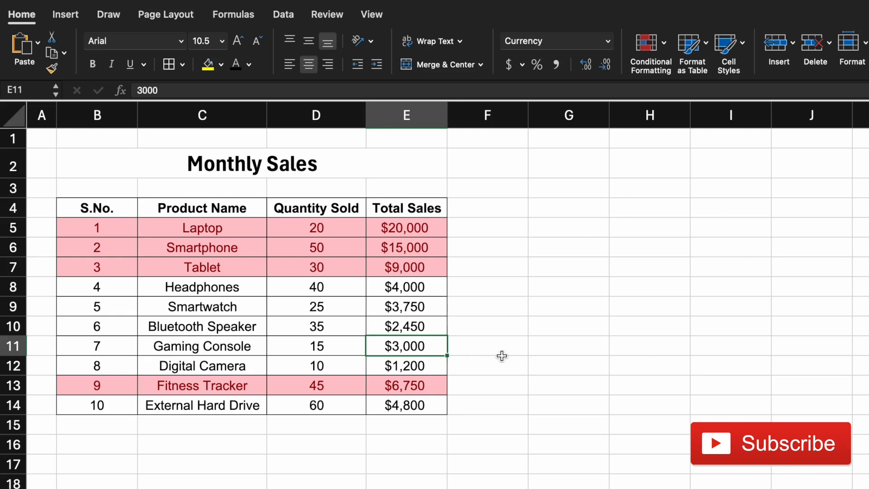
Step: Begin entering 16000 as Gaming Console's Total Sales in E11
type("16")
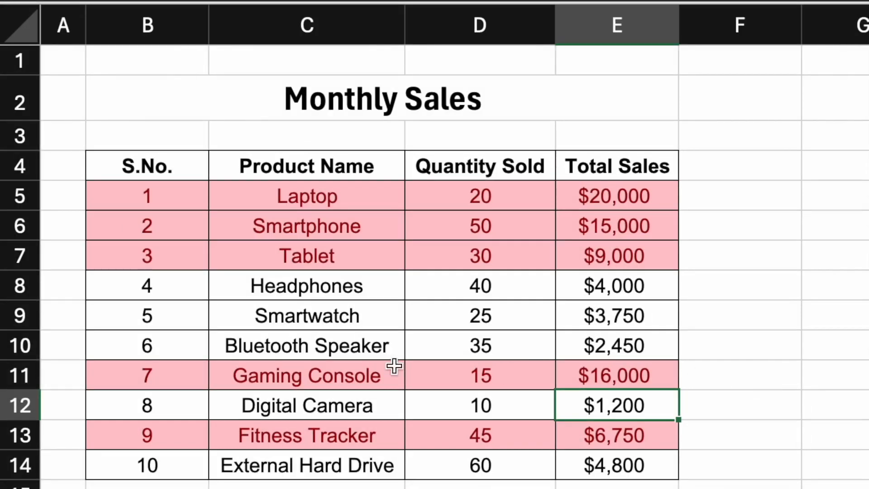
mouse_move(632, 324)
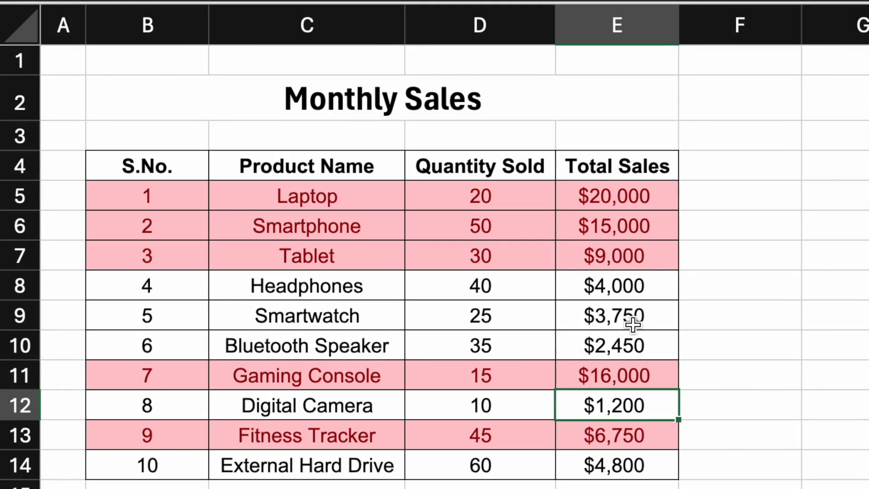
mouse_move(850, 340)
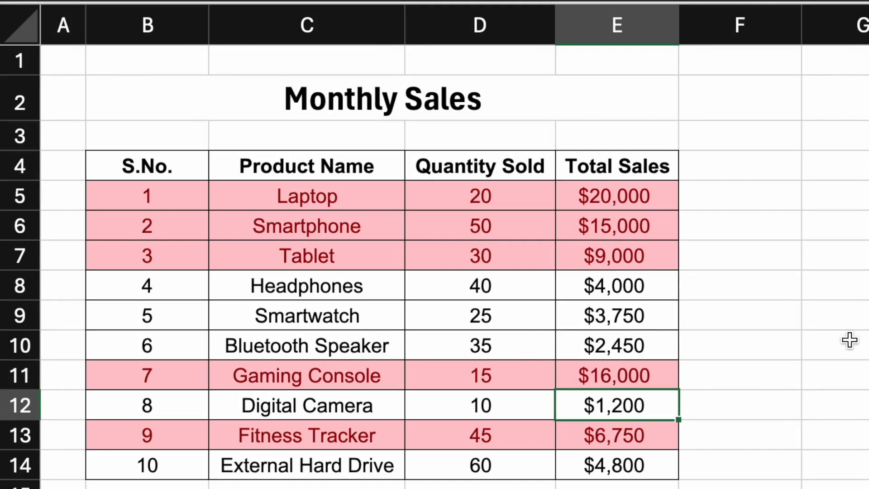
mouse_move(830, 334)
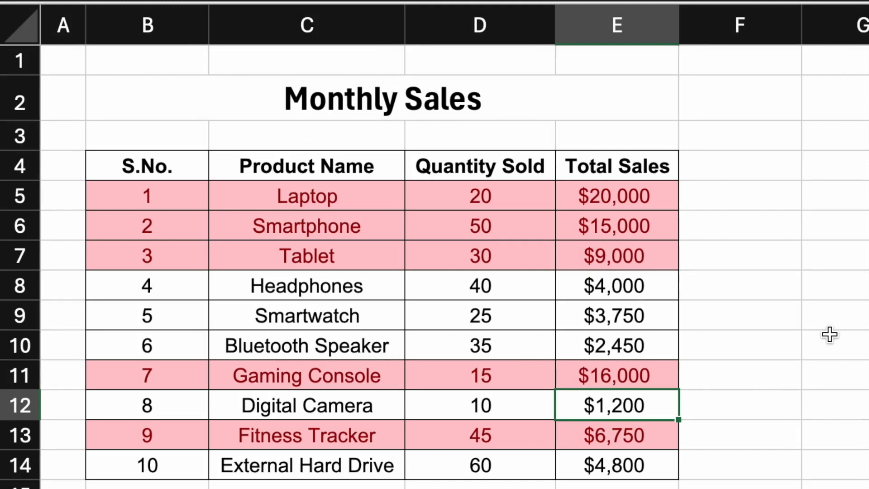